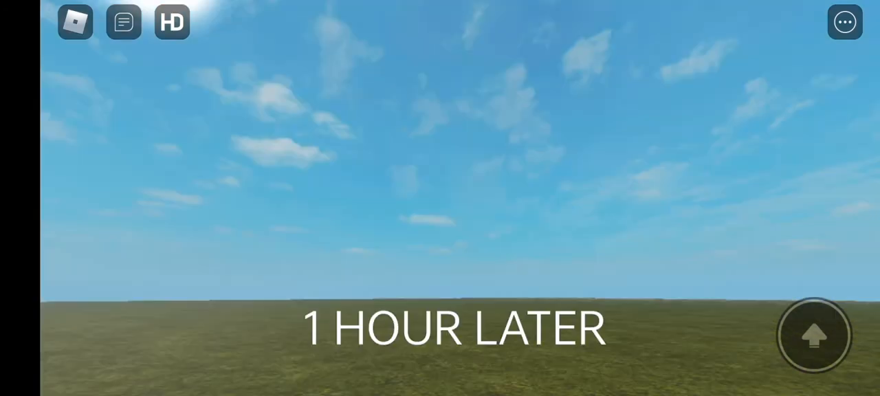
Step: Open the chat panel to view the repeated red 'You can't use that Emote.' errors
{"action": "left_click", "coordinate": [123, 23]}
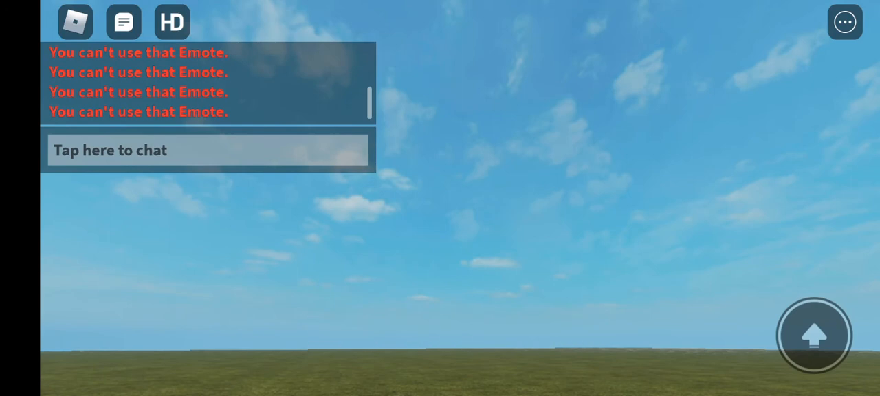